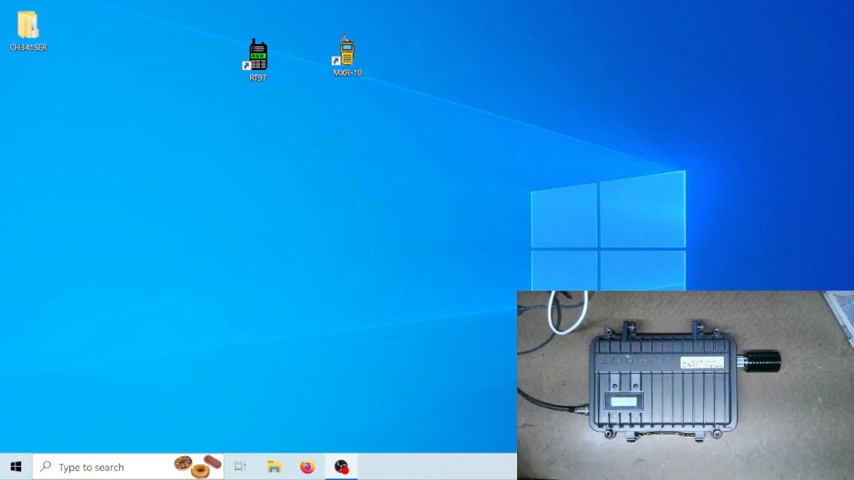
mouse_move(180, 84)
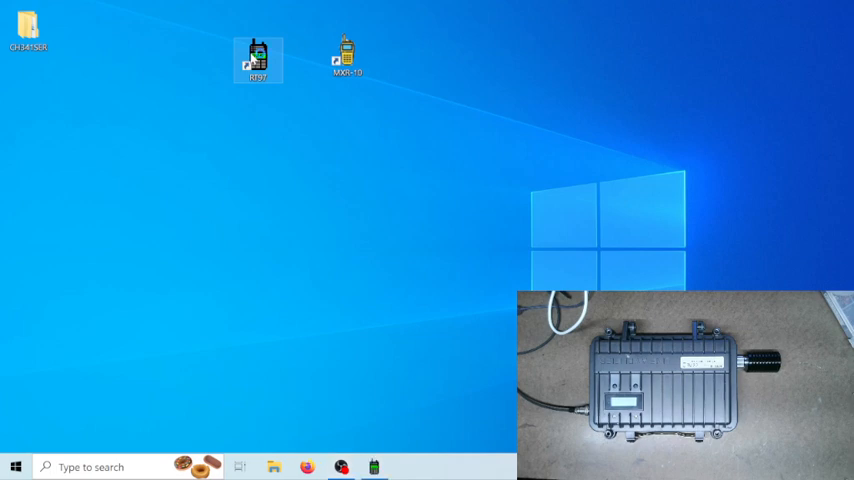
Launch the RT97 repeater programming software from its desktop shortcut
double_click(258, 60)
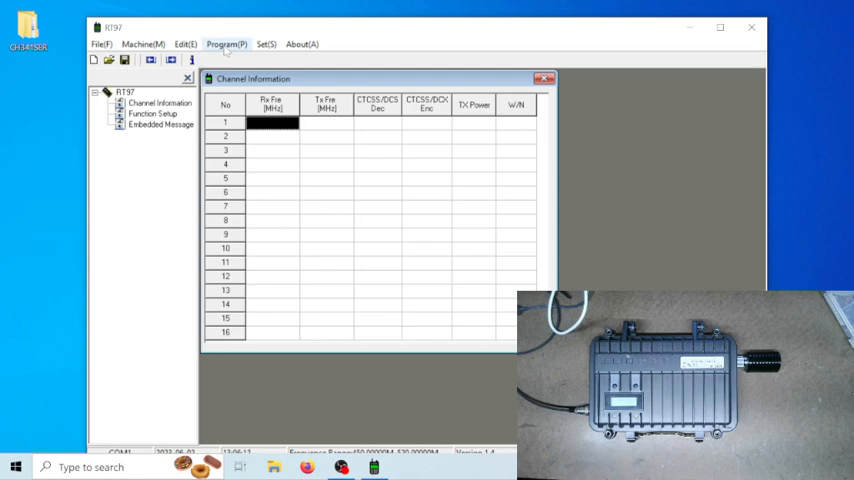
Read the repeater's current channels into the table via Read Data From InterPhone
click(226, 44)
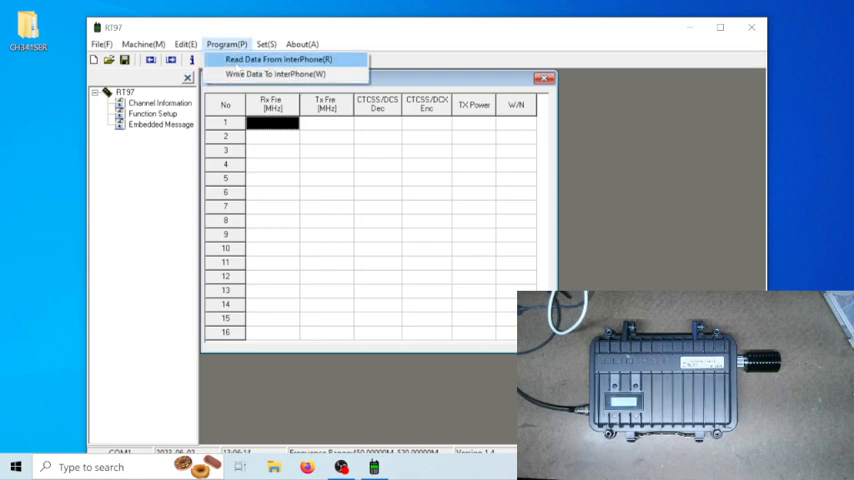
click(278, 60)
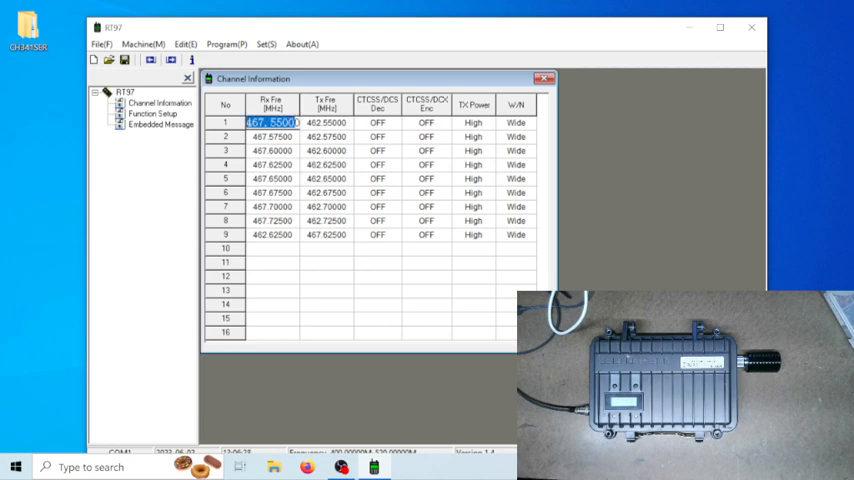
Enter 400 MHz receive and 480 MHz transmit on channel 1, write to the repeater, and close RT97
text(4000)
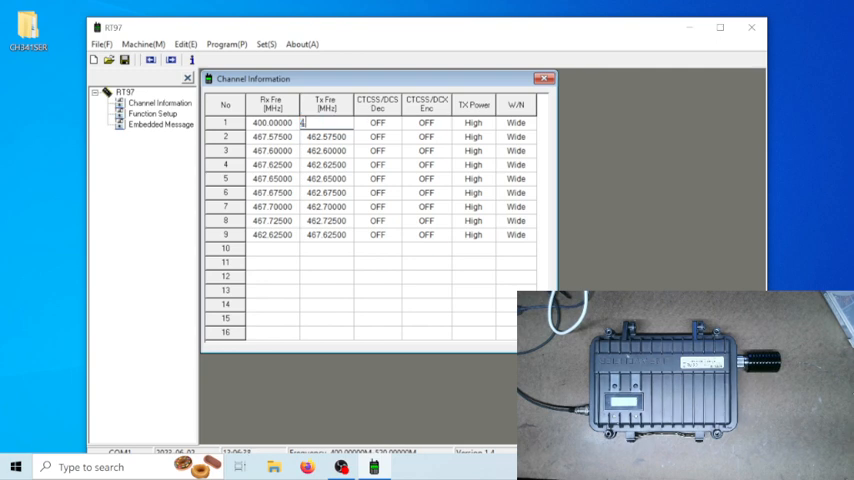
text(480.00000)
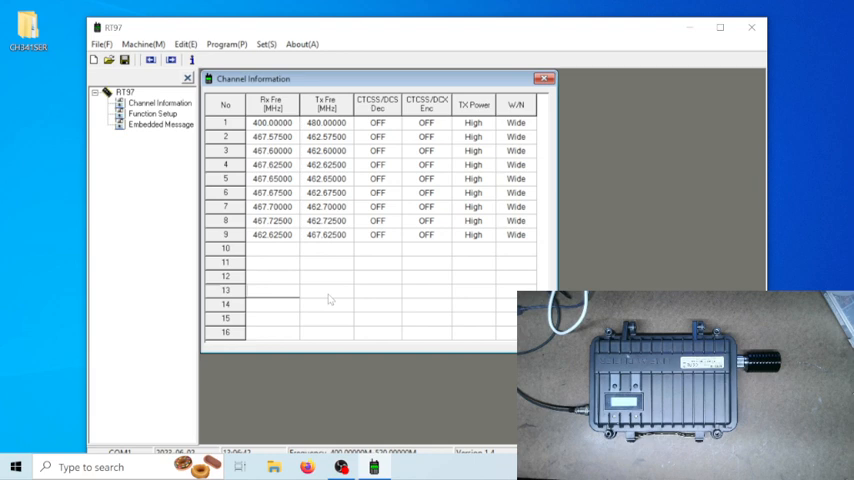
click(226, 44)
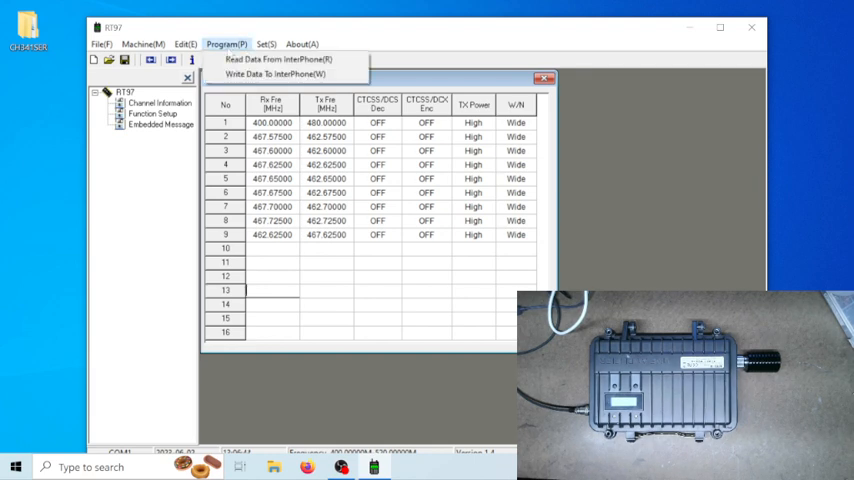
click(284, 74)
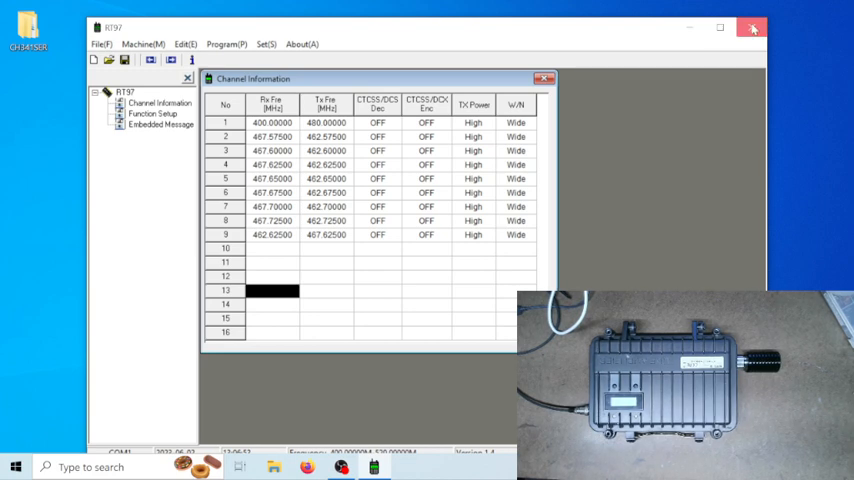
click(752, 28)
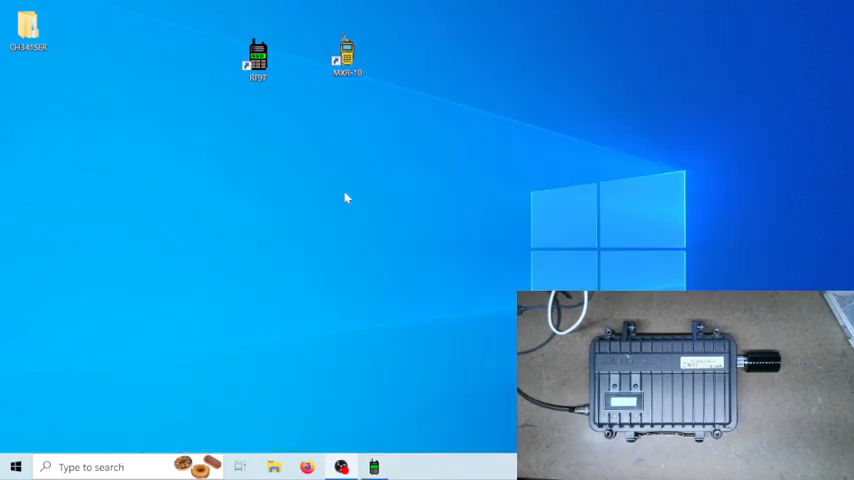
Launch the Midland MXR10 programming software from its desktop shortcut
click(348, 56)
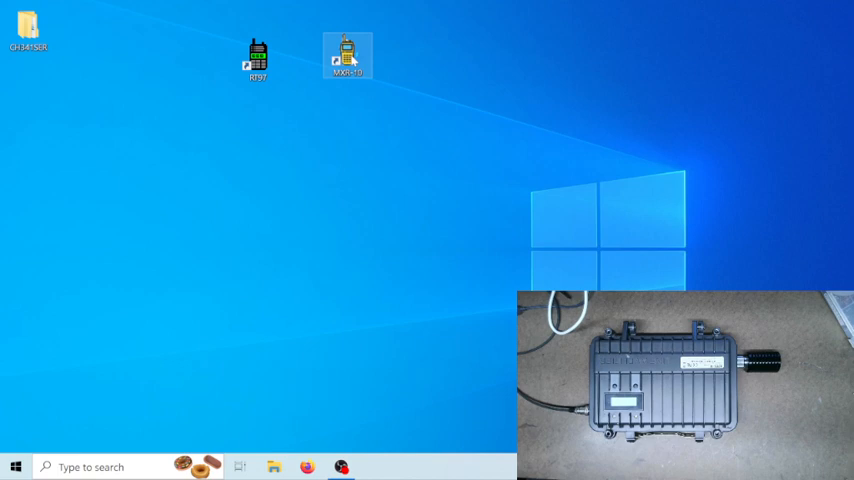
double_click(348, 50)
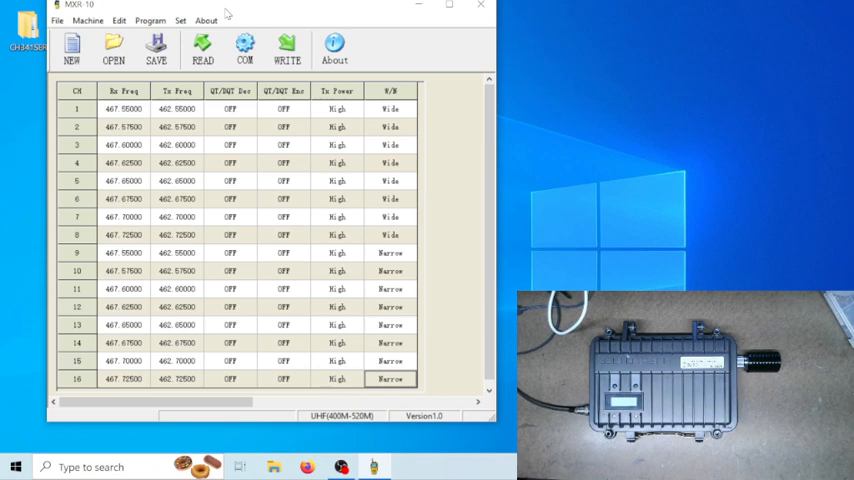
Read the repeater's channels into MXR10 and acknowledge the Read Finished message
click(202, 52)
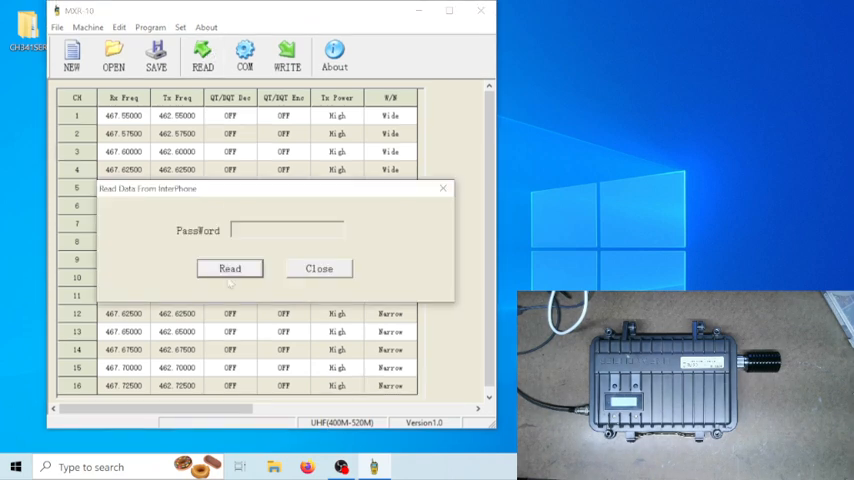
click(230, 268)
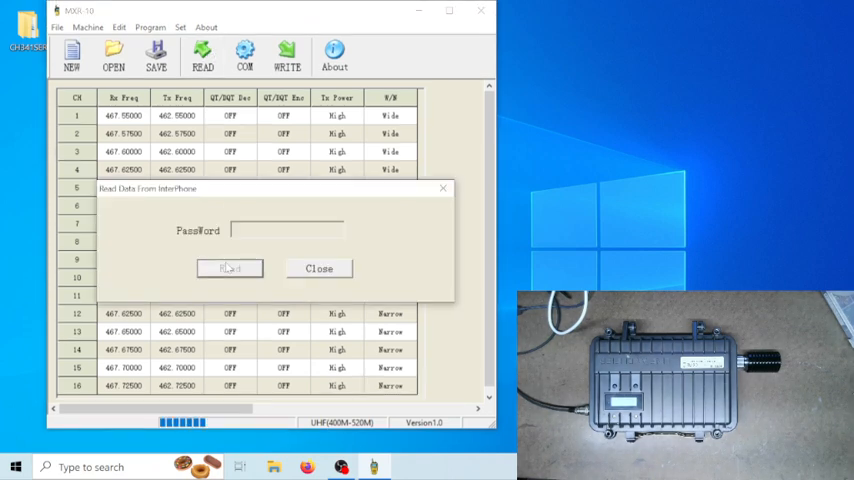
click(230, 268)
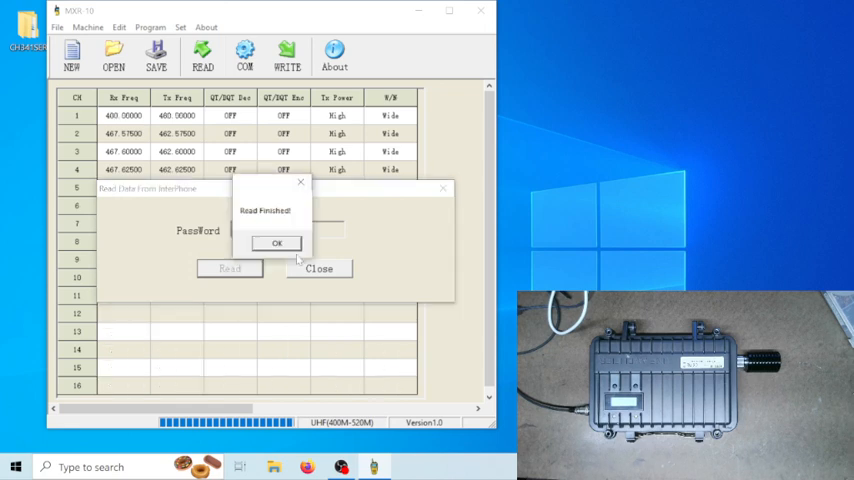
click(276, 244)
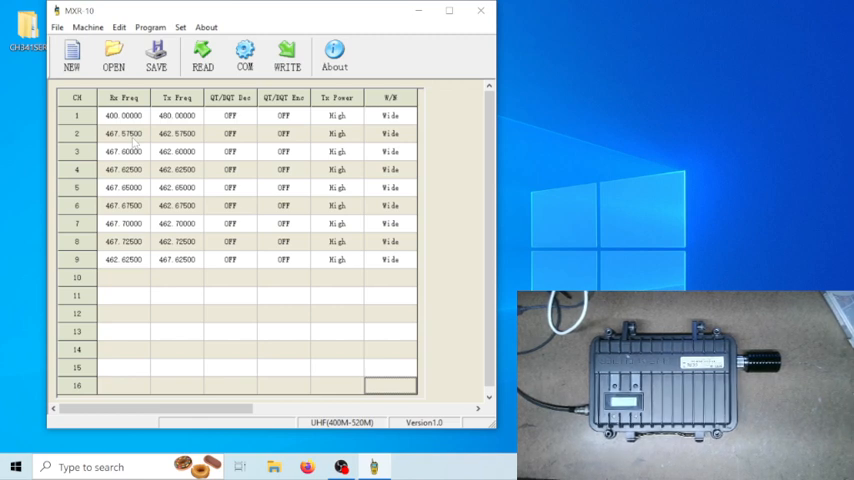
click(140, 132)
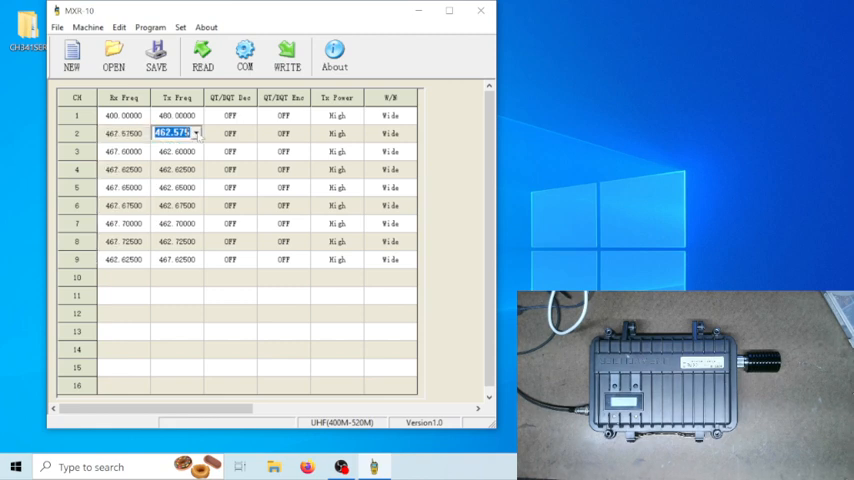
click(196, 132)
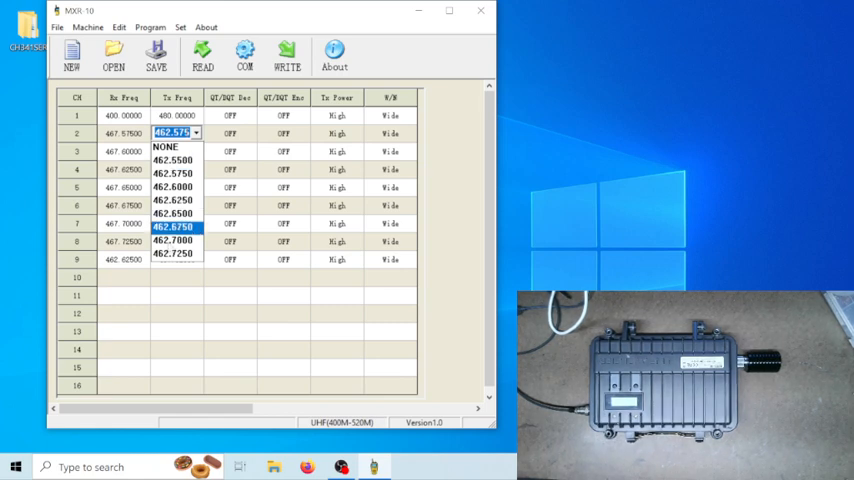
click(172, 228)
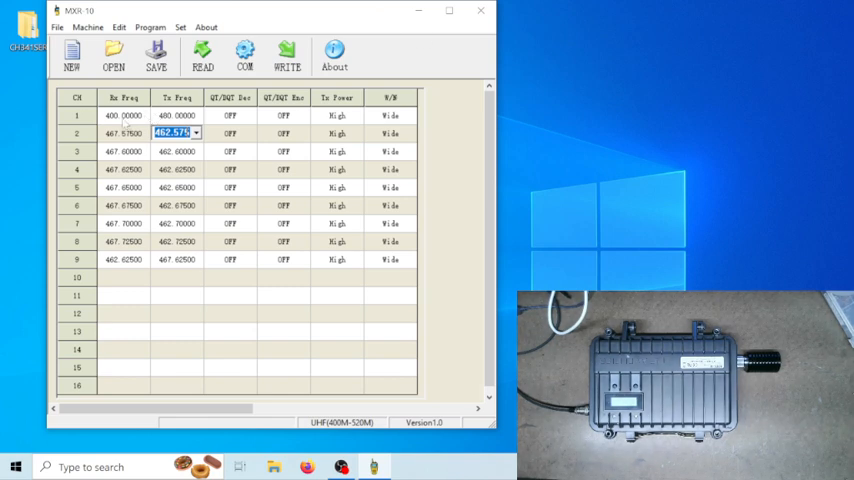
click(124, 116)
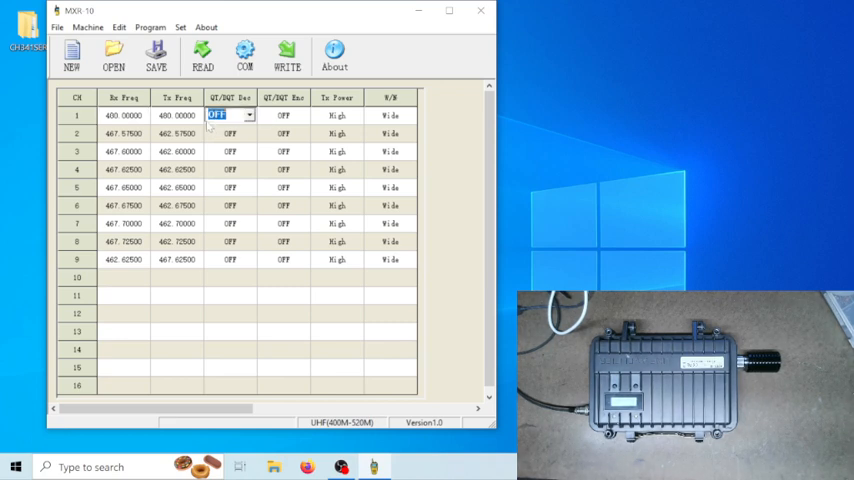
click(176, 116)
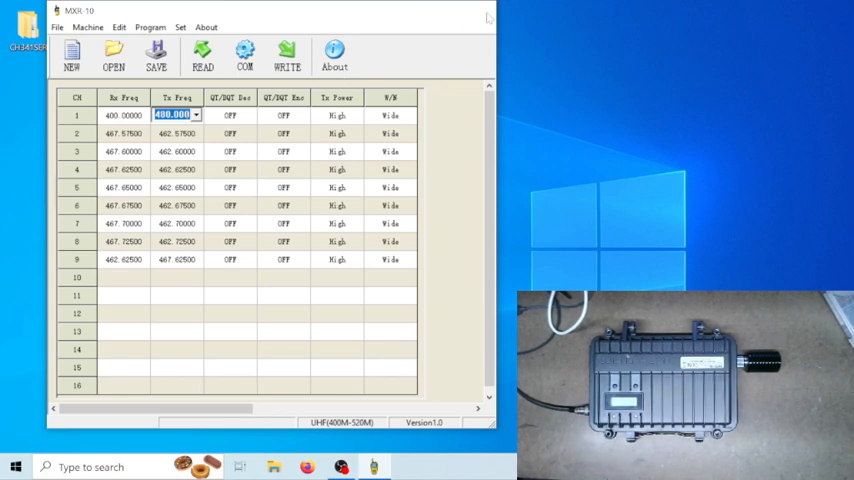
Close the Midland MXR10 software, returning to the desktop
click(488, 10)
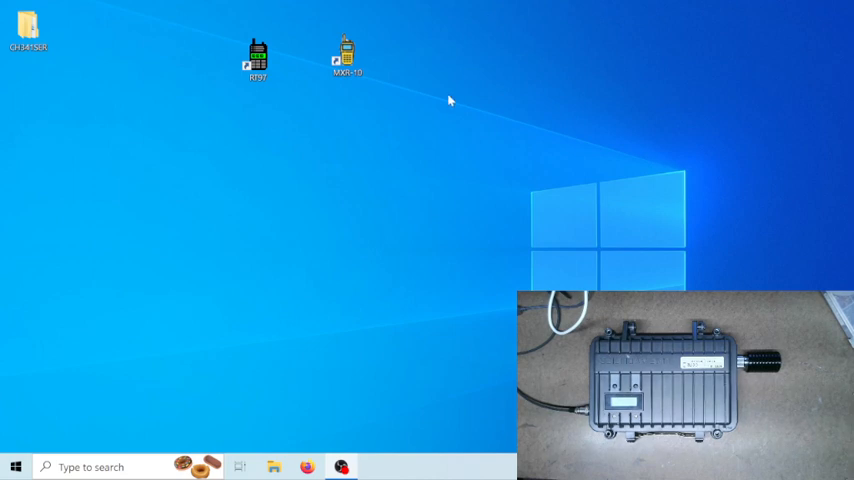
mouse_move(420, 122)
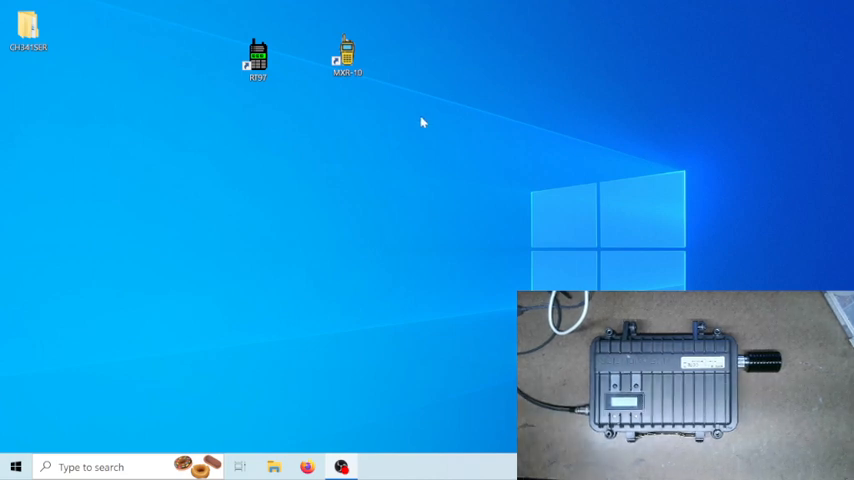